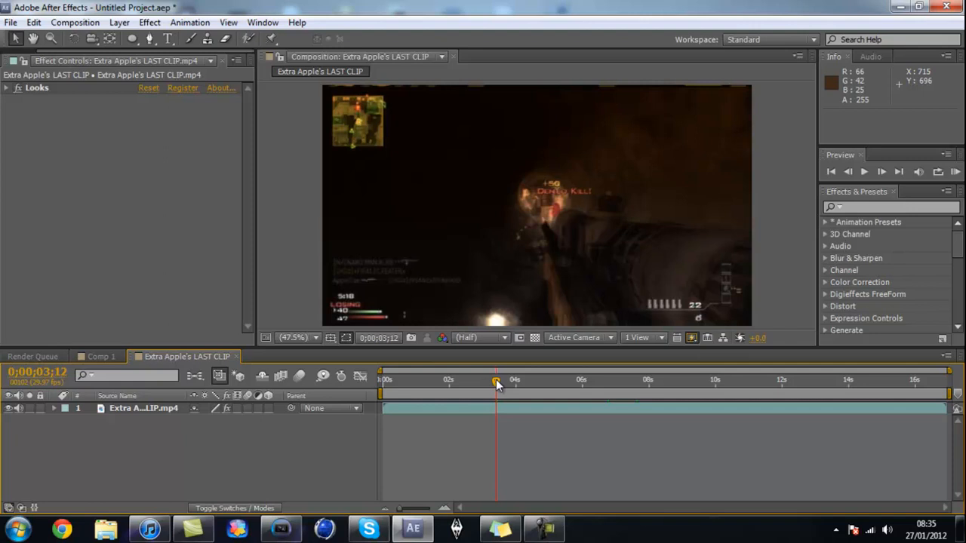
Step: Settle on the kill frame, then add an adjustment layer with a frame-filling ellipse mask
left_click_drag(497, 385, 500, 387)
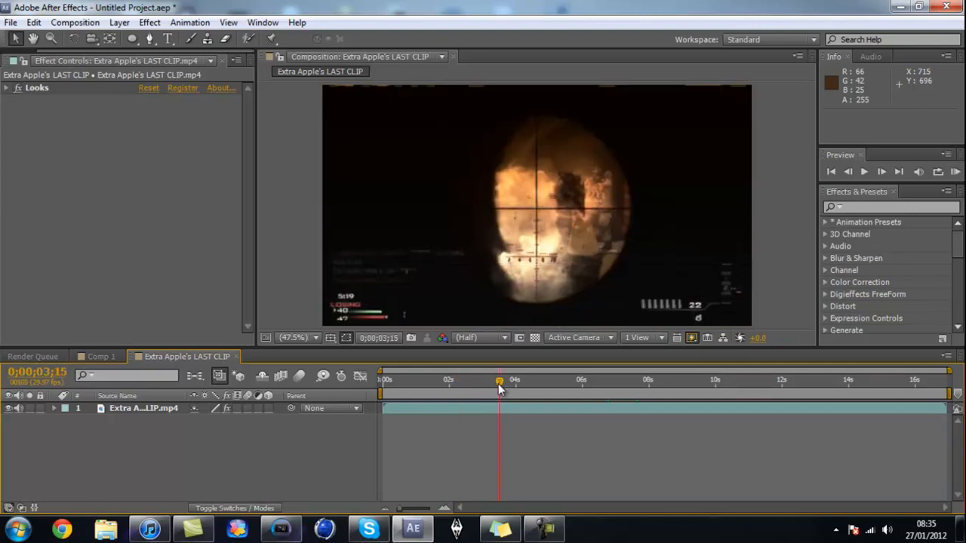
mouse_move(499, 388)
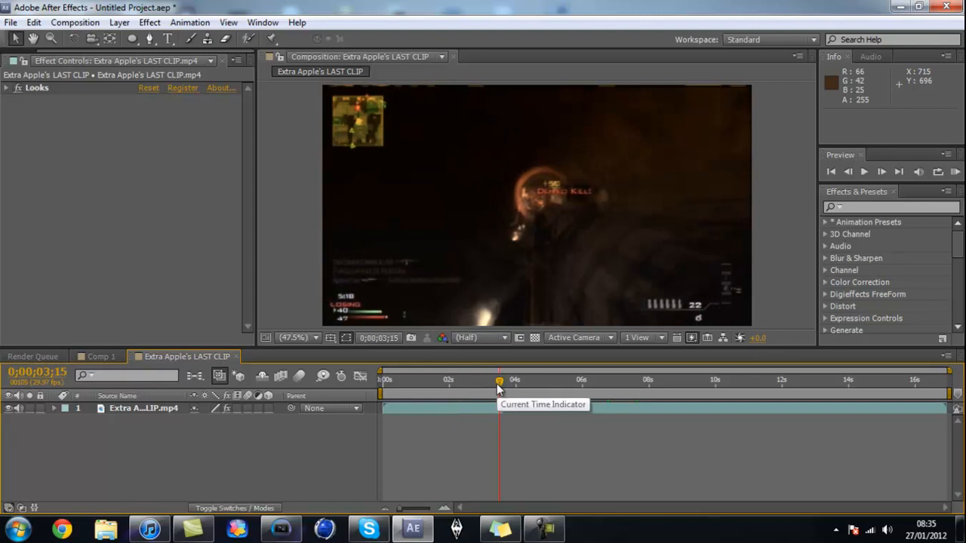
left_click_drag(498, 387, 491, 386)
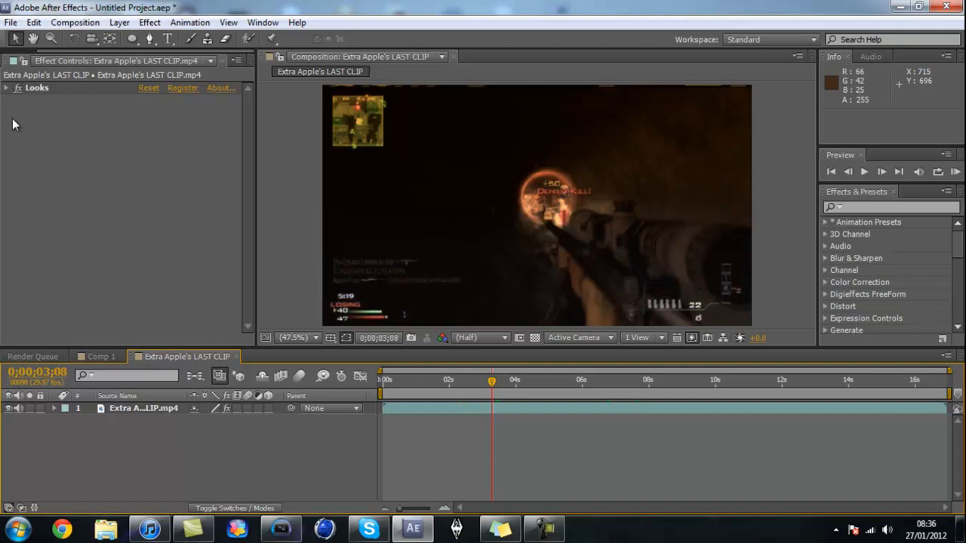
mouse_move(166, 453)
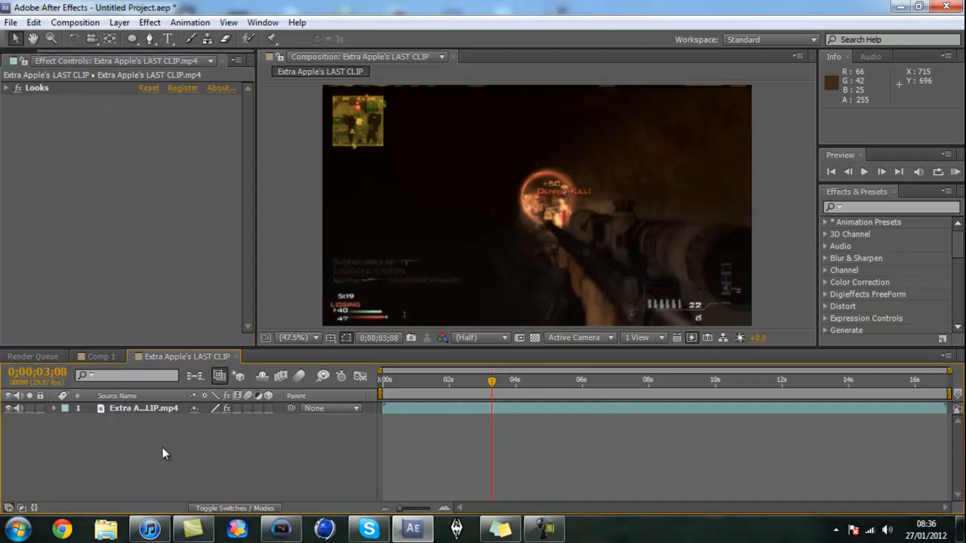
right_click(166, 453)
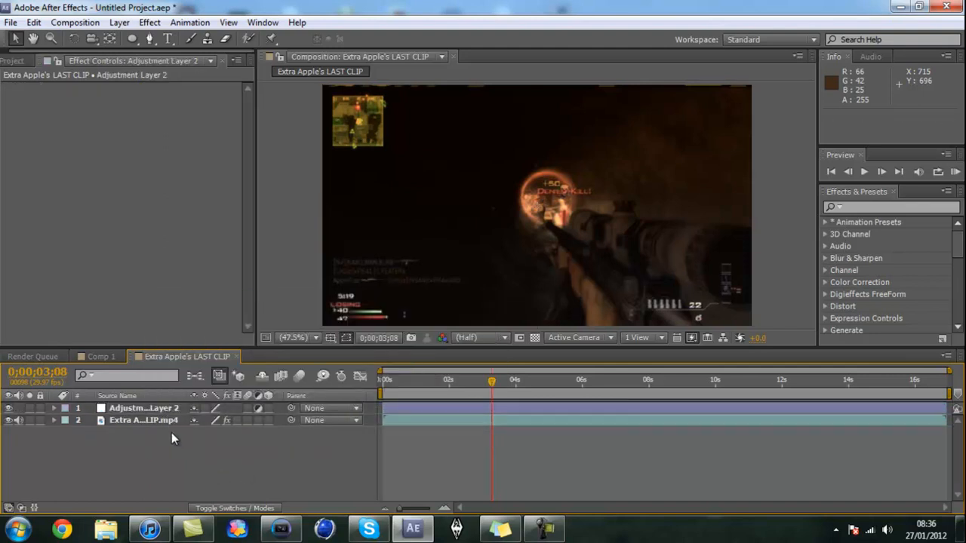
left_click(144, 409)
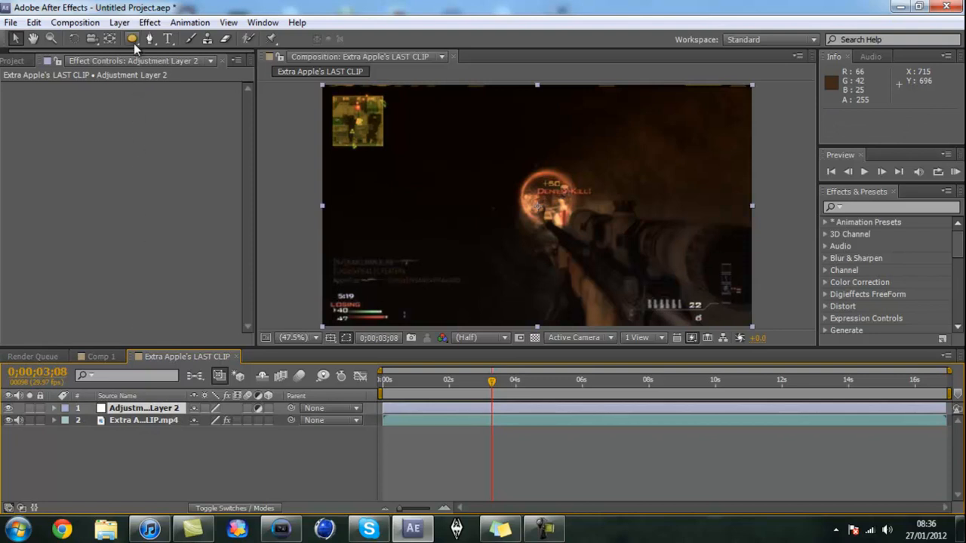
left_click(131, 39)
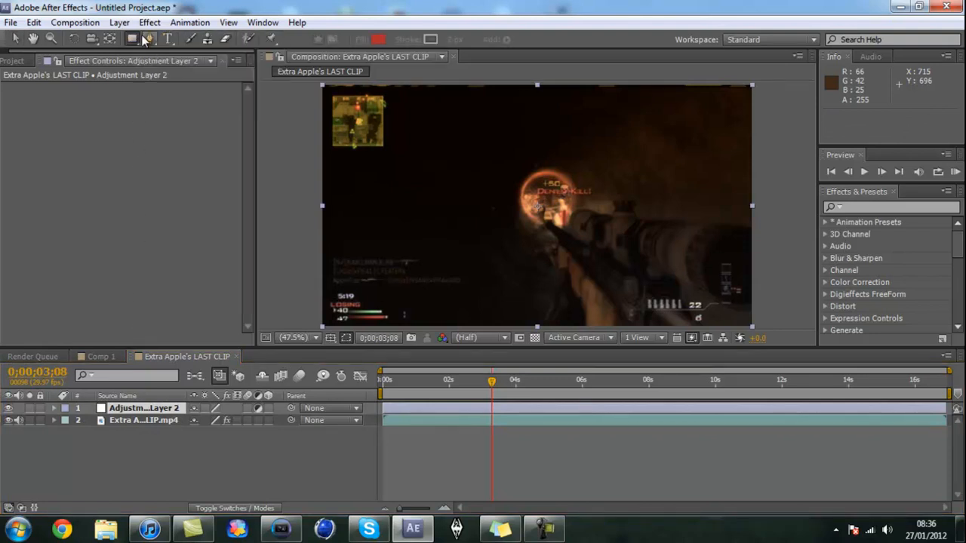
left_click(131, 39)
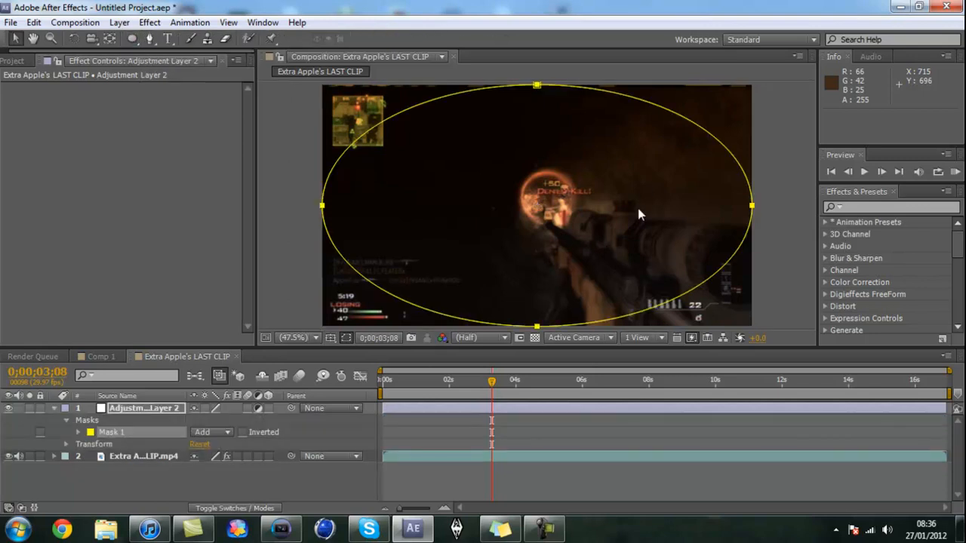
mouse_move(471, 198)
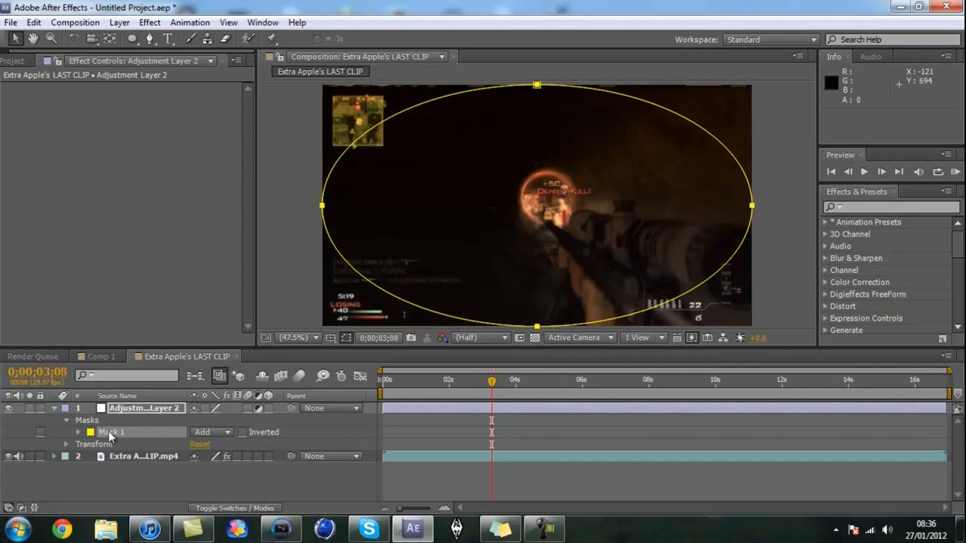
Step: Apply Fast Blur at 48 to the adjustment layer and invert Mask 1
left_click(78, 433)
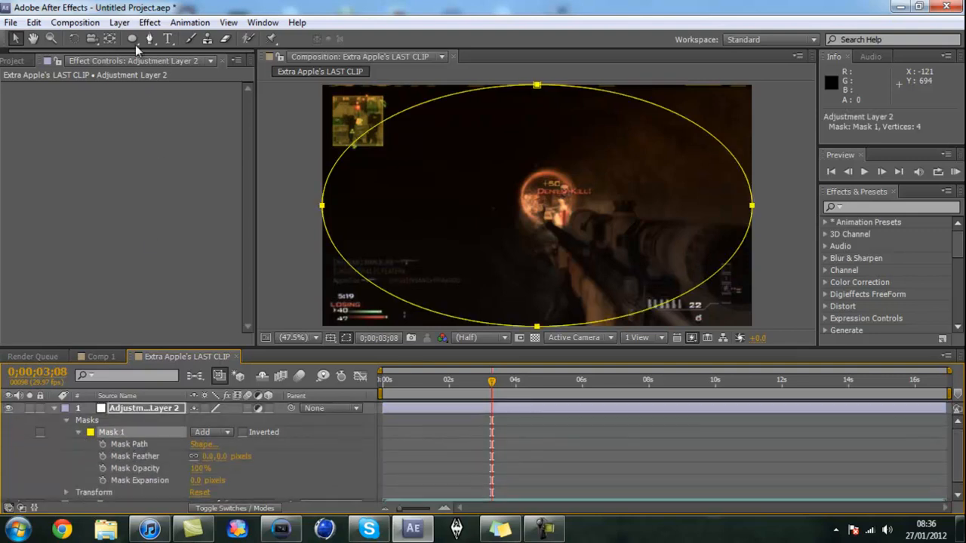
left_click(149, 22)
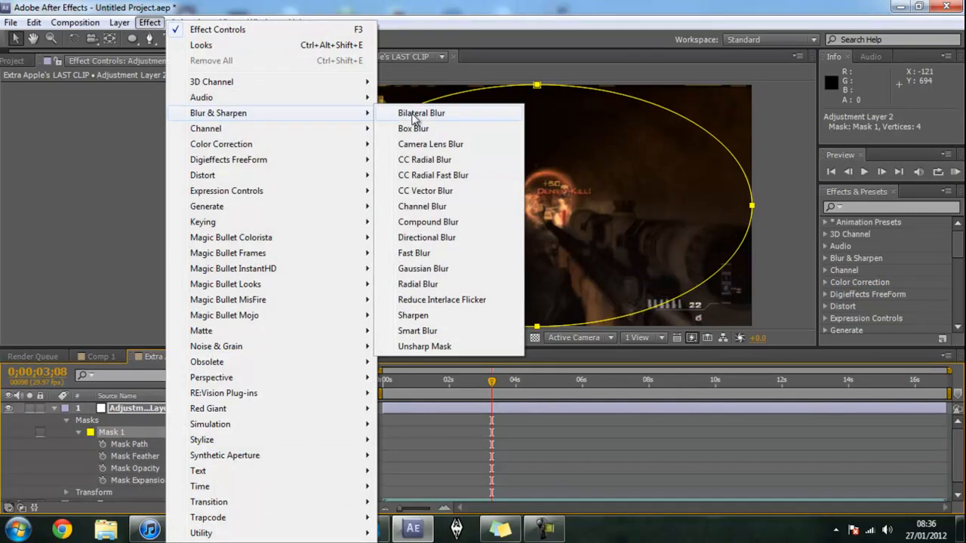
left_click(414, 253)
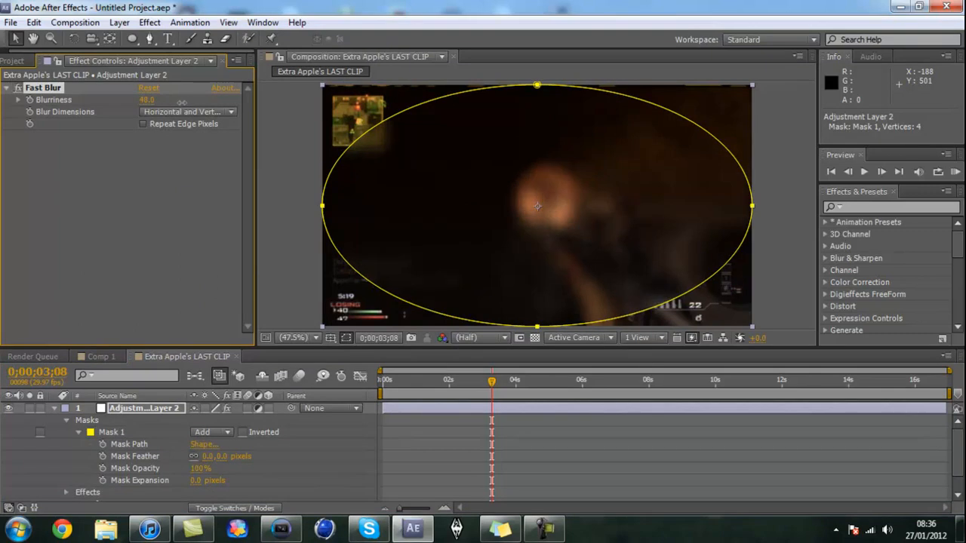
left_click(242, 431)
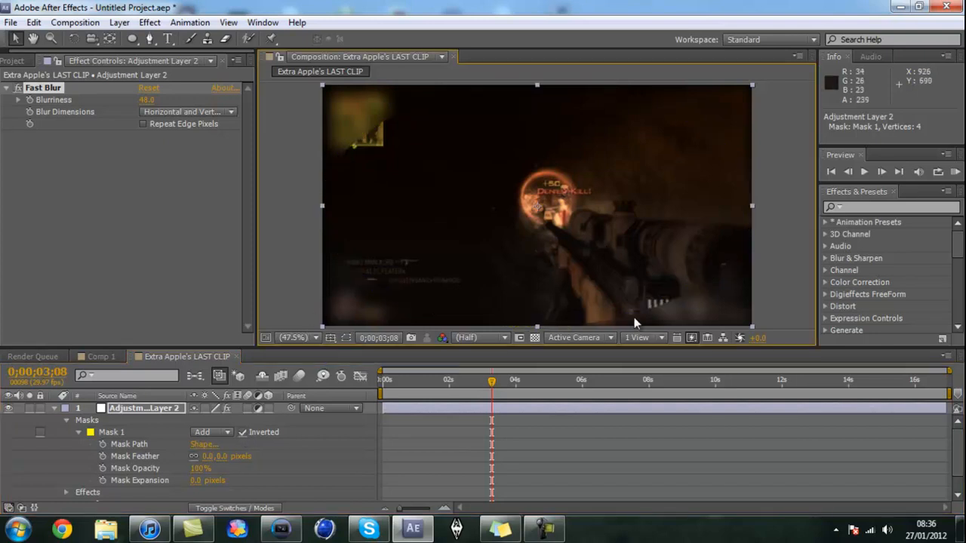
Step: Toggle the mask outline's visibility over the Composition preview
left_click(345, 337)
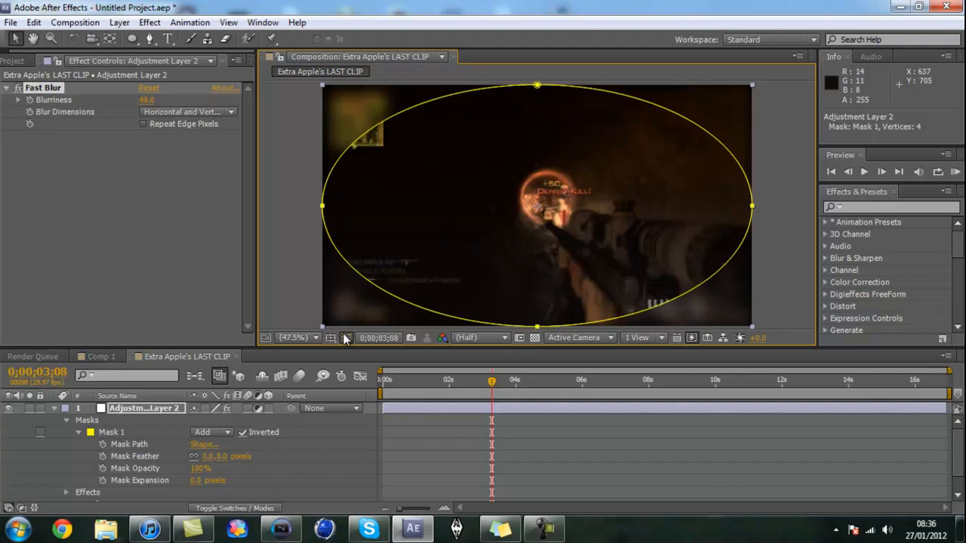
mouse_move(225, 462)
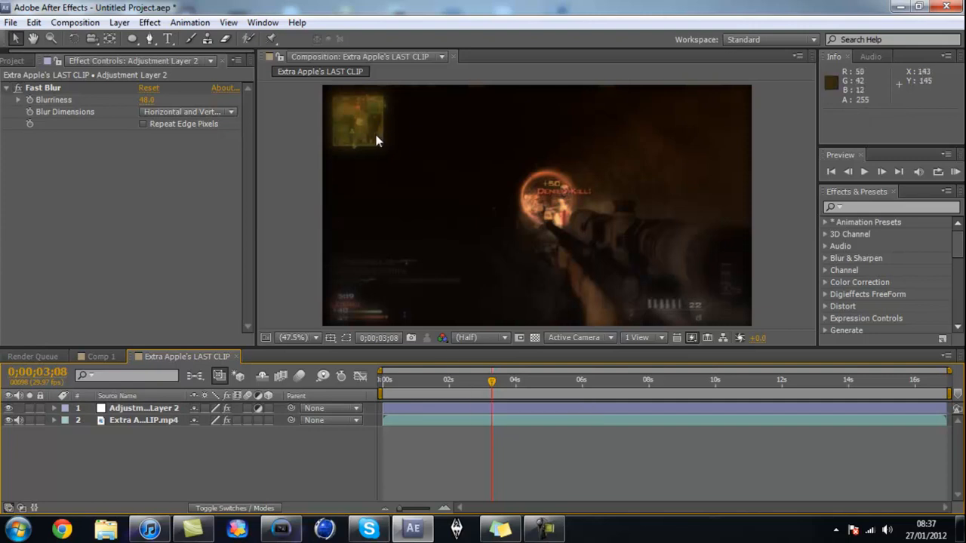
Step: Try and remove a Tint effect, then apply Magic Bullet Looks to the adjustment layer
left_click(144, 408)
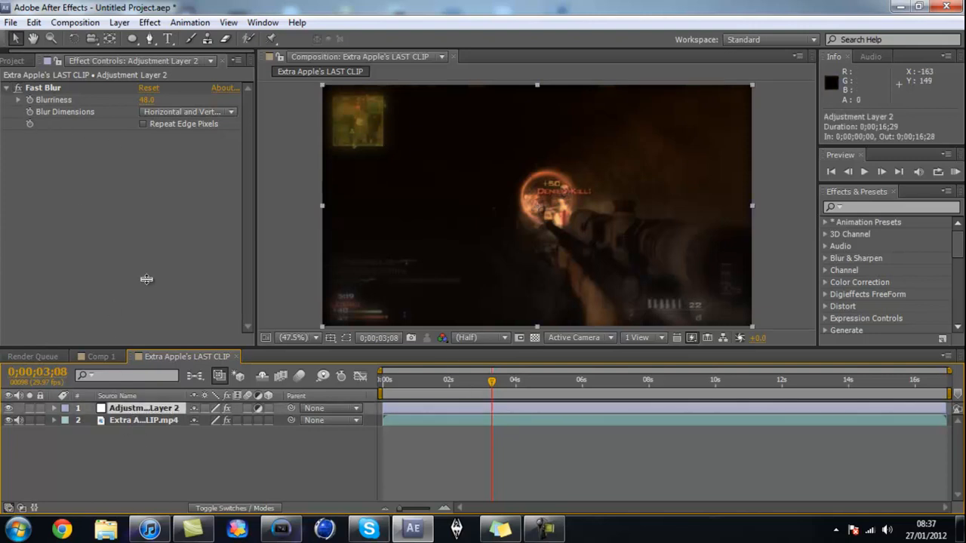
left_click(150, 22)
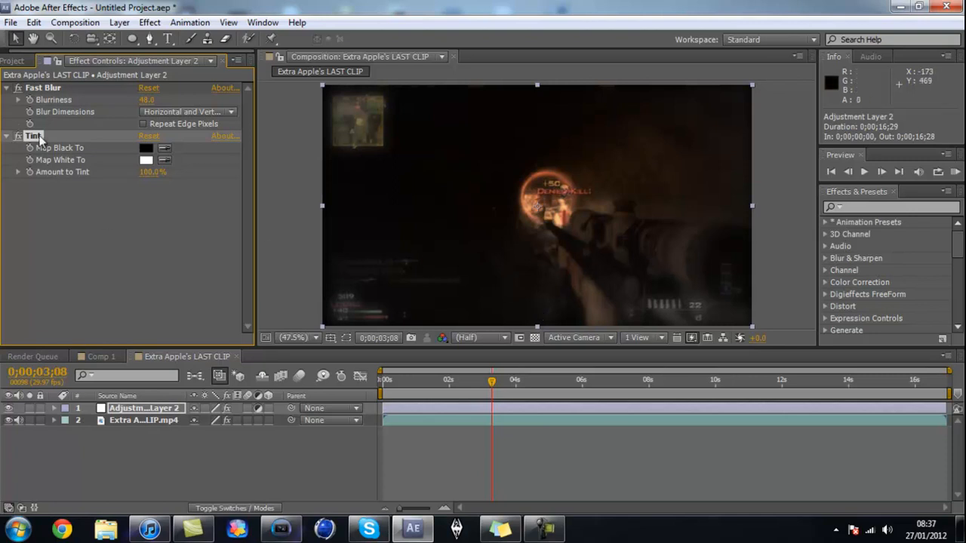
left_click(150, 22)
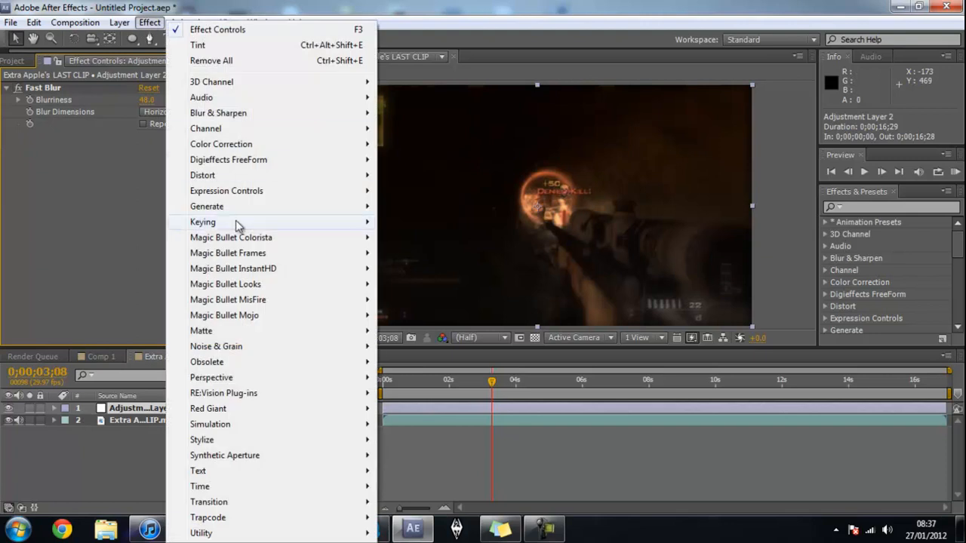
mouse_move(222, 144)
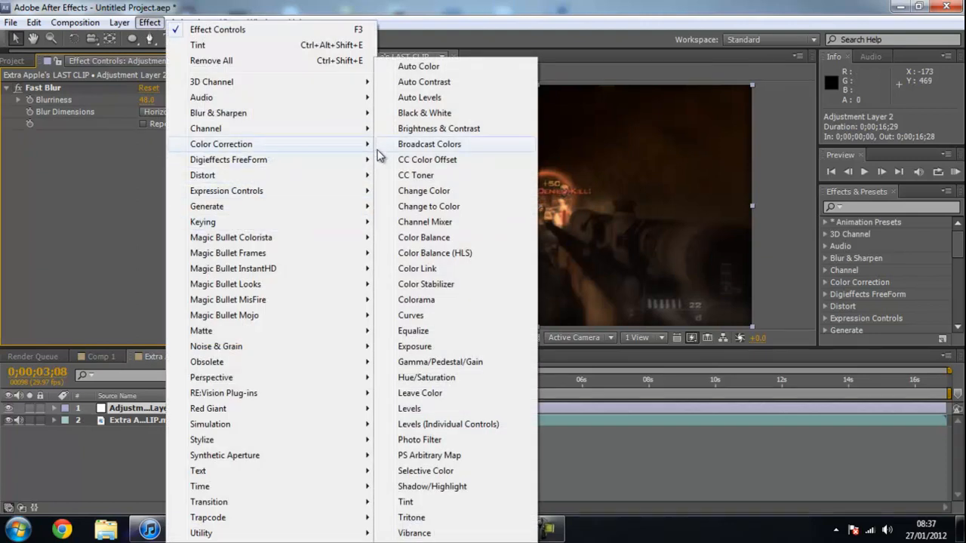
left_click(416, 300)
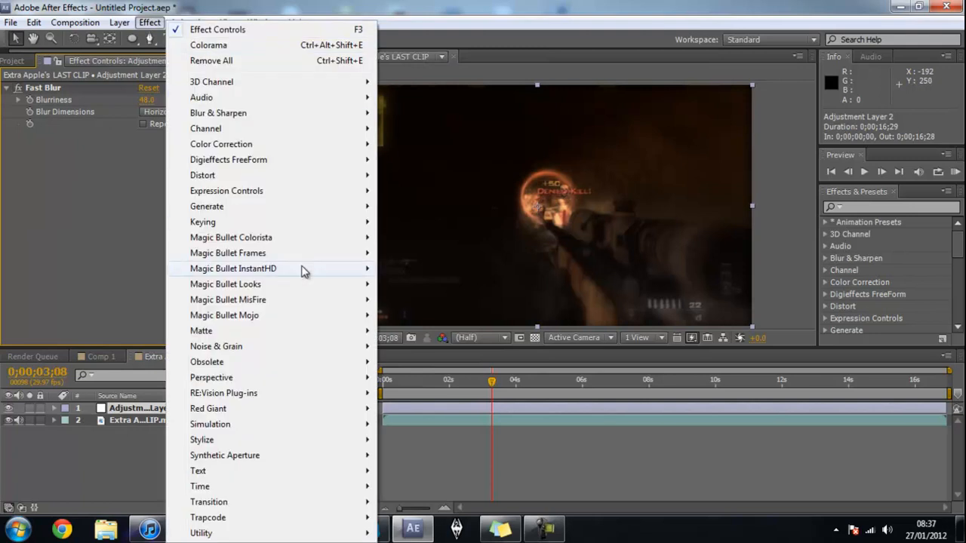
left_click(225, 285)
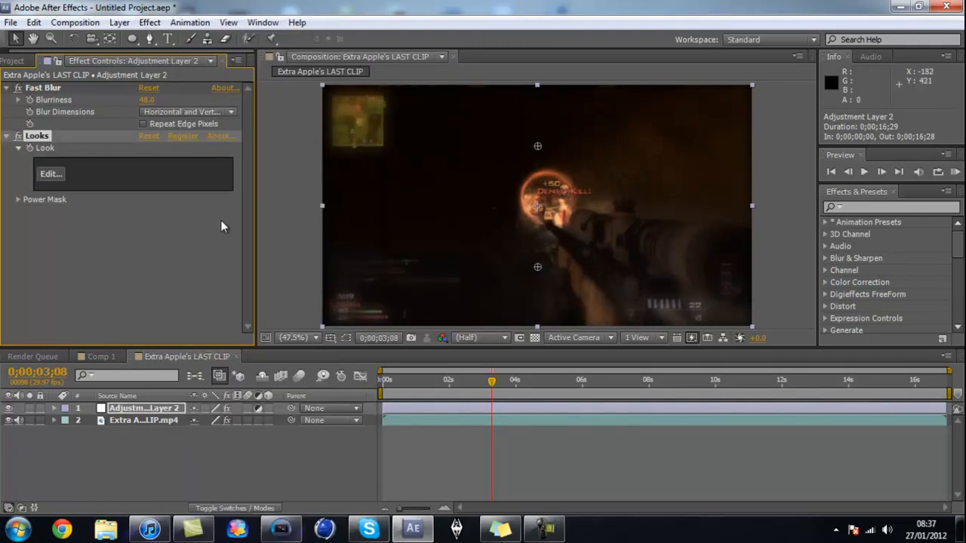
Step: Open the Looks editor and try the Blockbuster preset on the clip
left_click(49, 173)
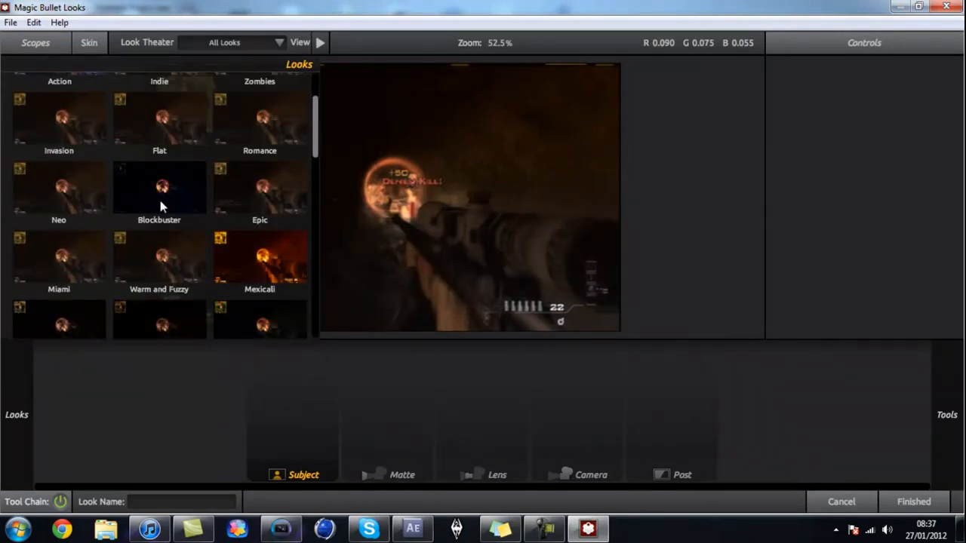
double_click(160, 187)
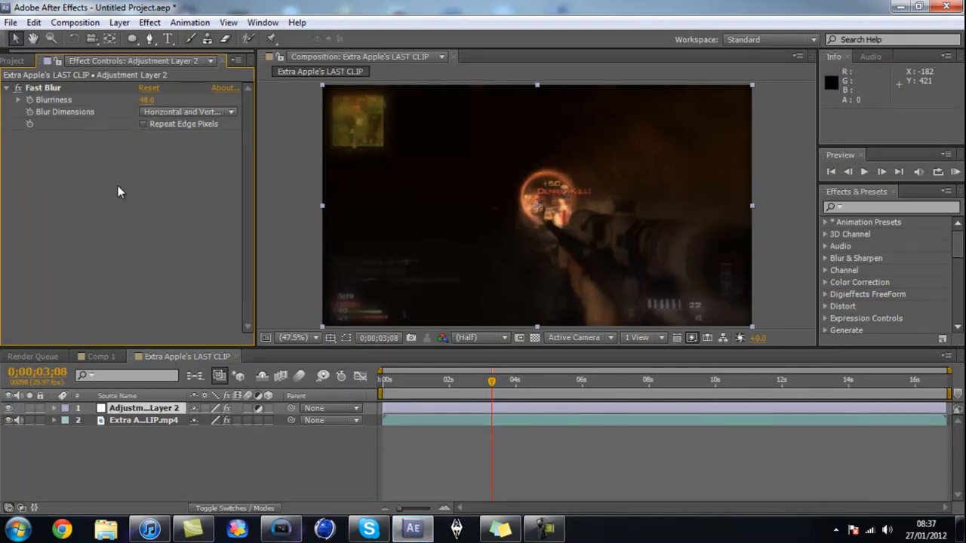
mouse_move(149, 189)
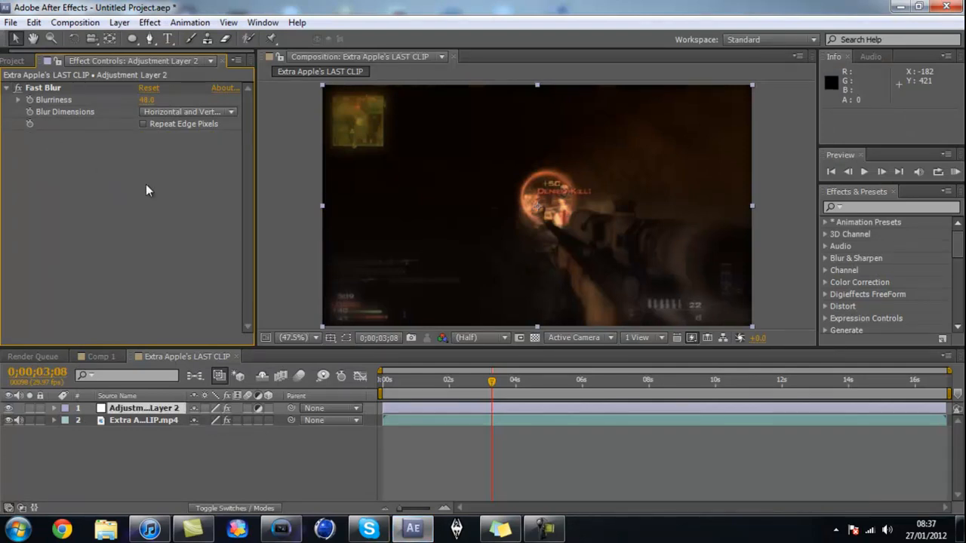